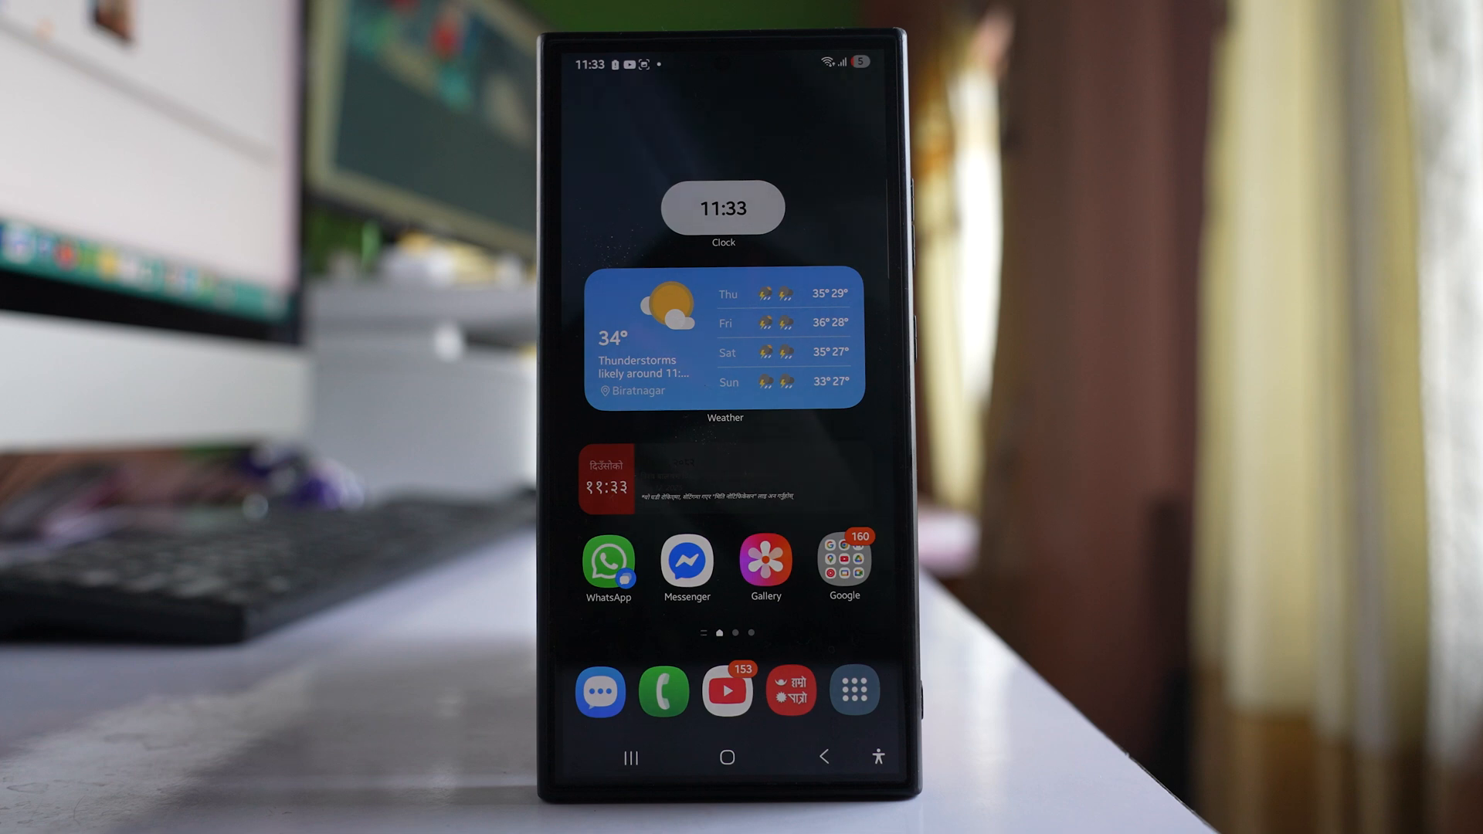
Launch Gmail and go to its Settings page from the bottom of the menu drawer
left_click(841, 563)
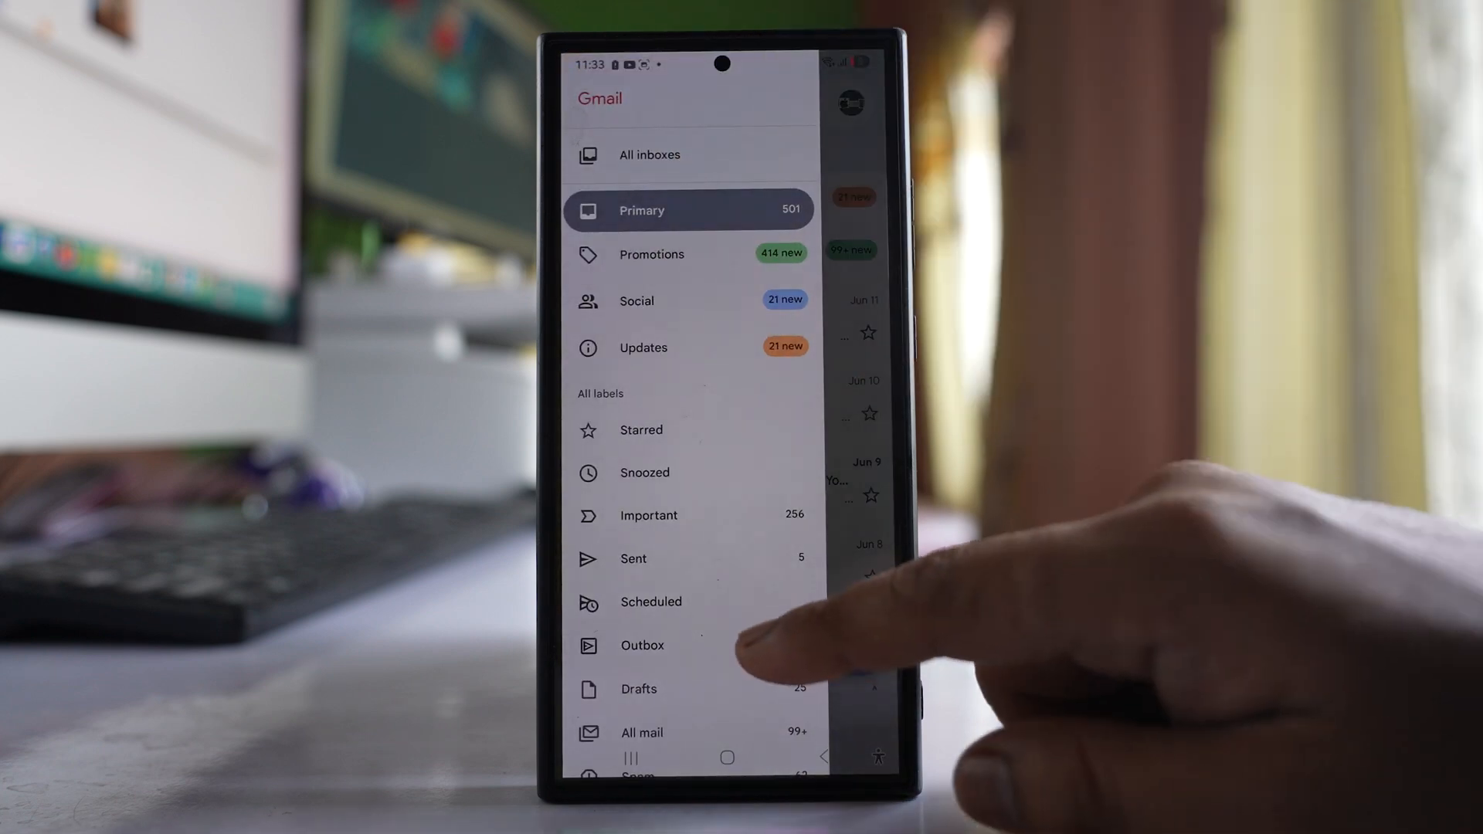
scroll("down", 3)
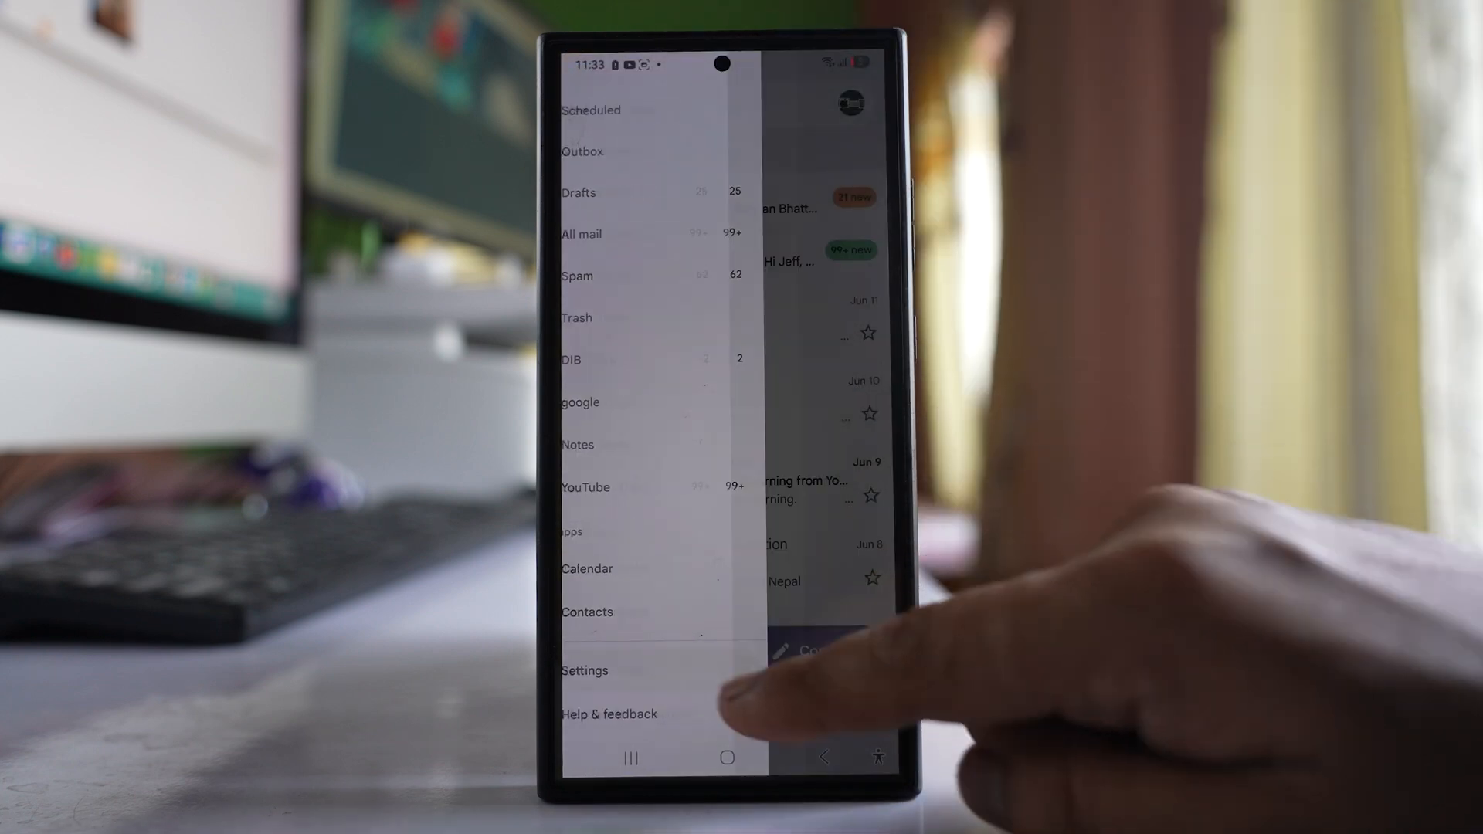
left_click(584, 670)
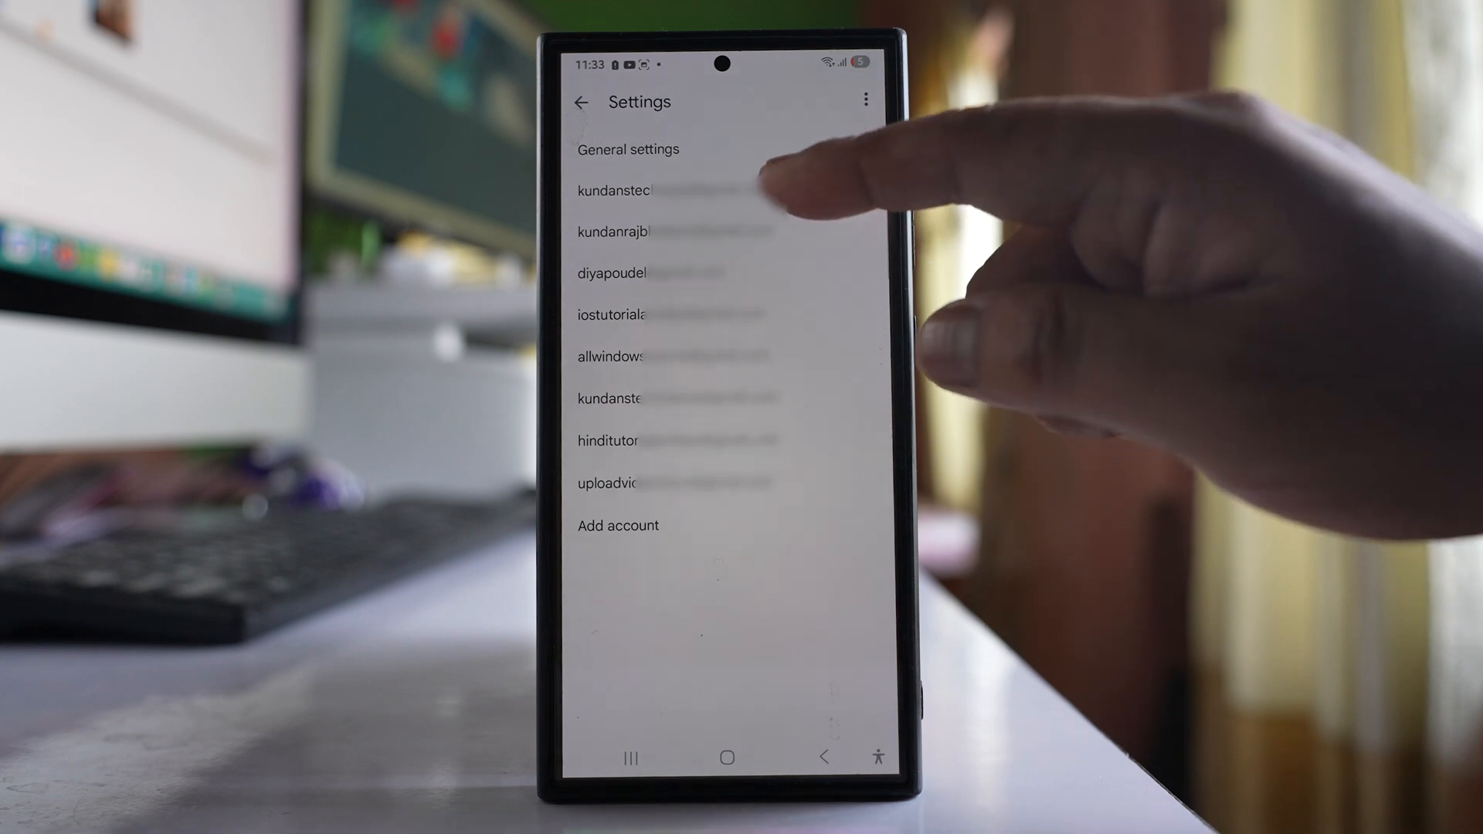
View the first account's inbox categories: Promotions and Social on, Forums off
left_click(612, 190)
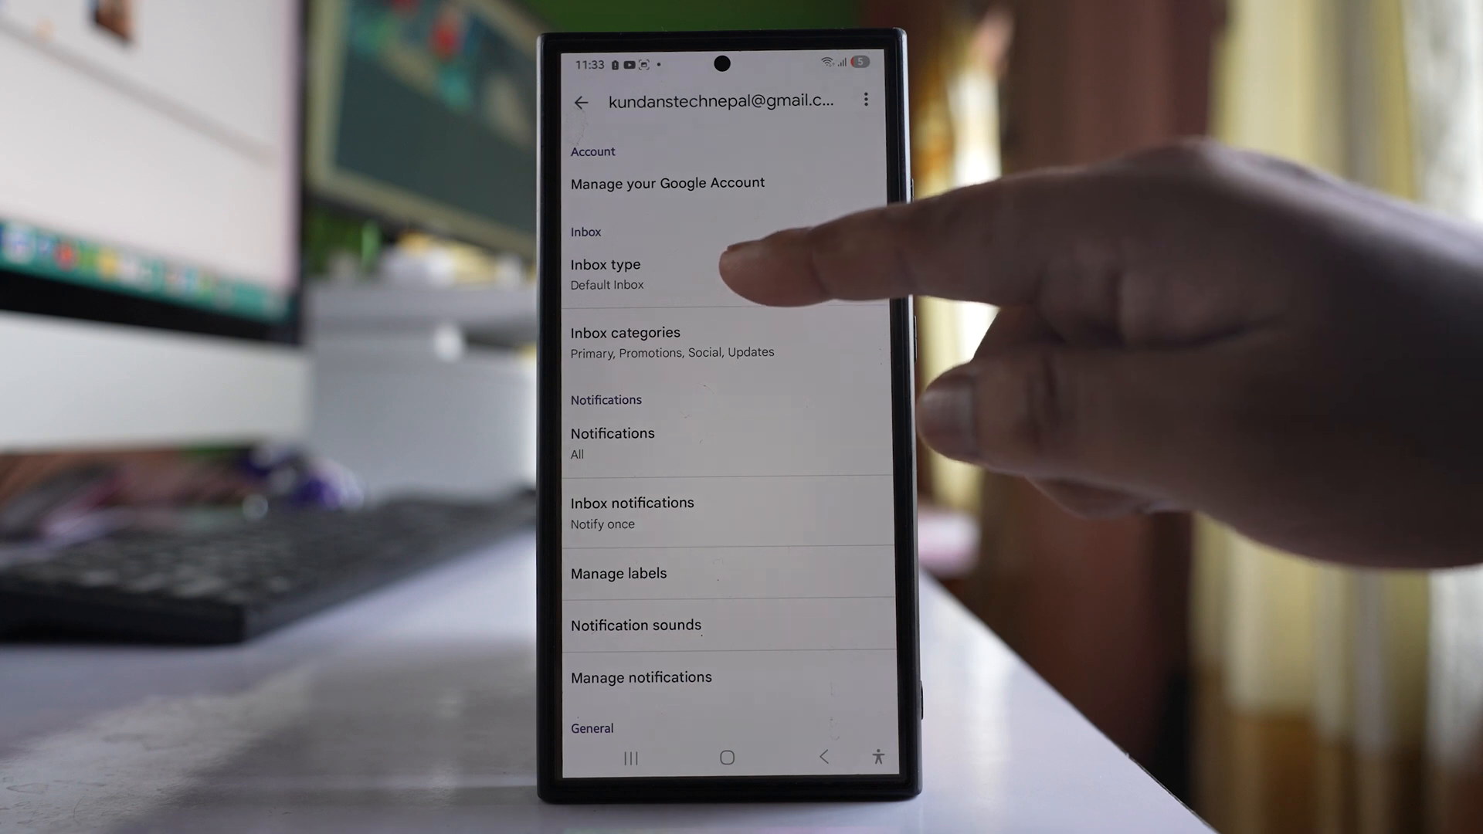
left_click(605, 274)
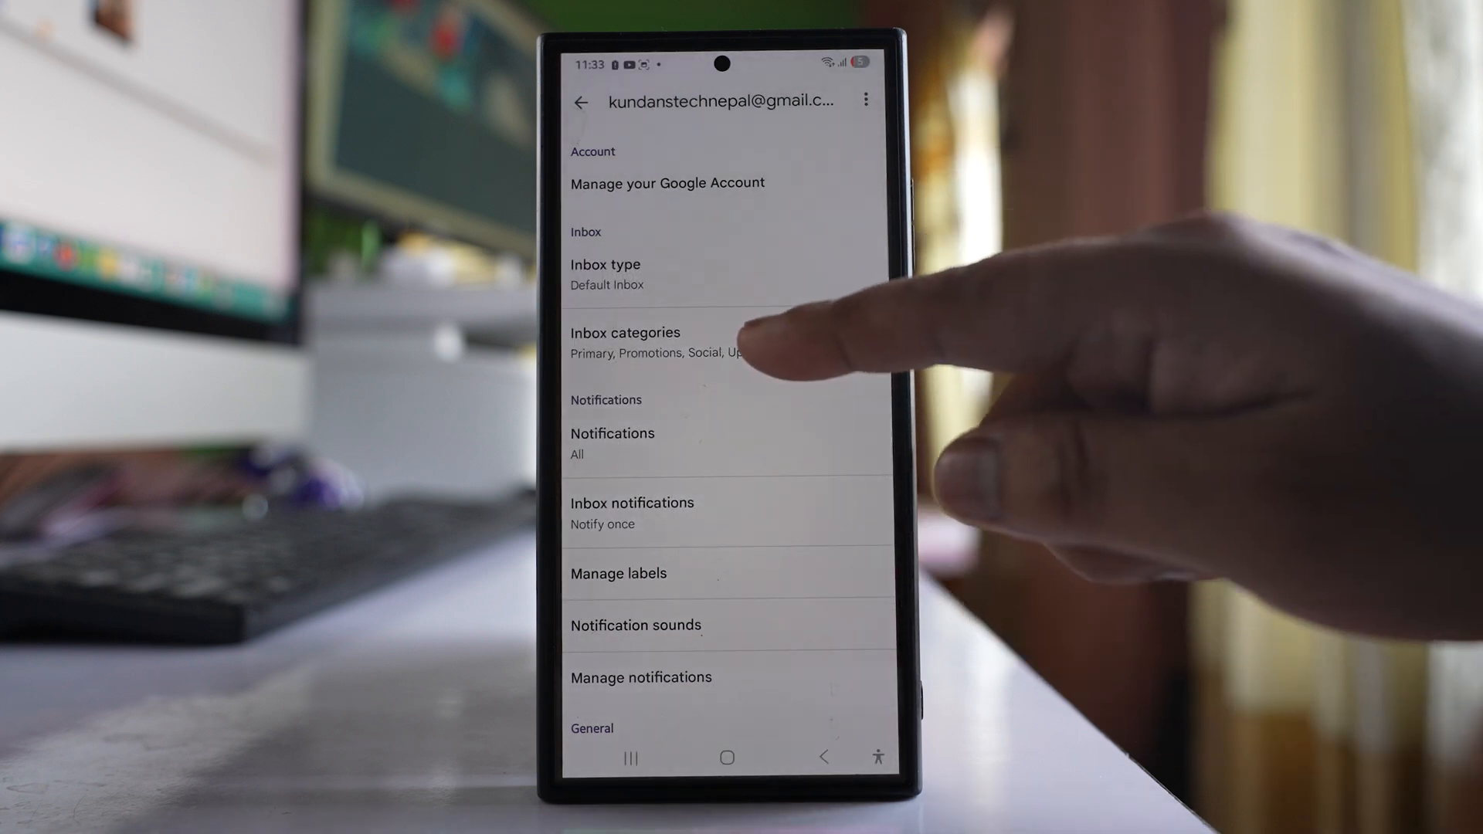
left_click(625, 332)
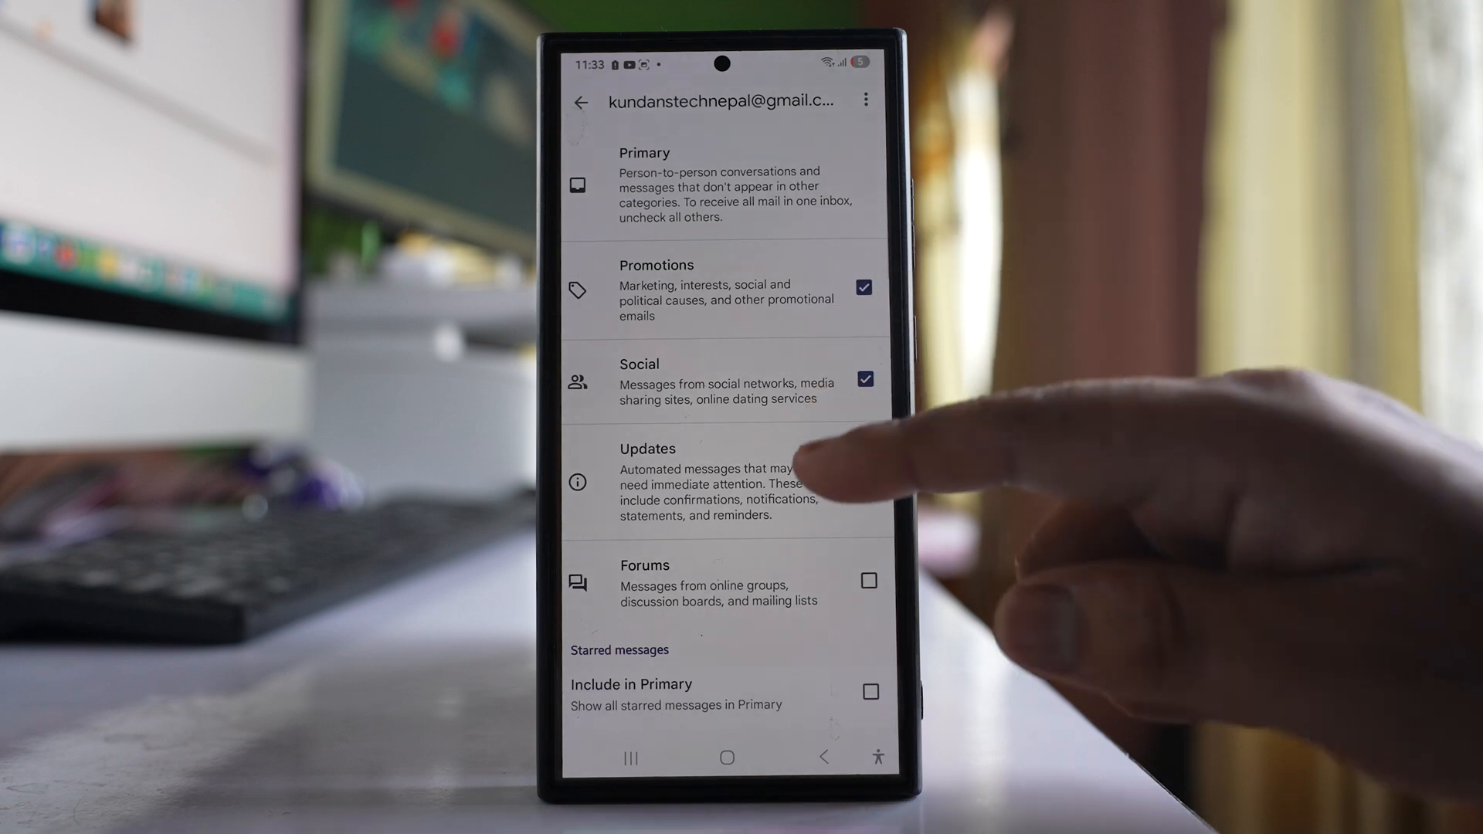
Keep the account's notifications set to All and view the Mail notification channel settings
left_click(862, 480)
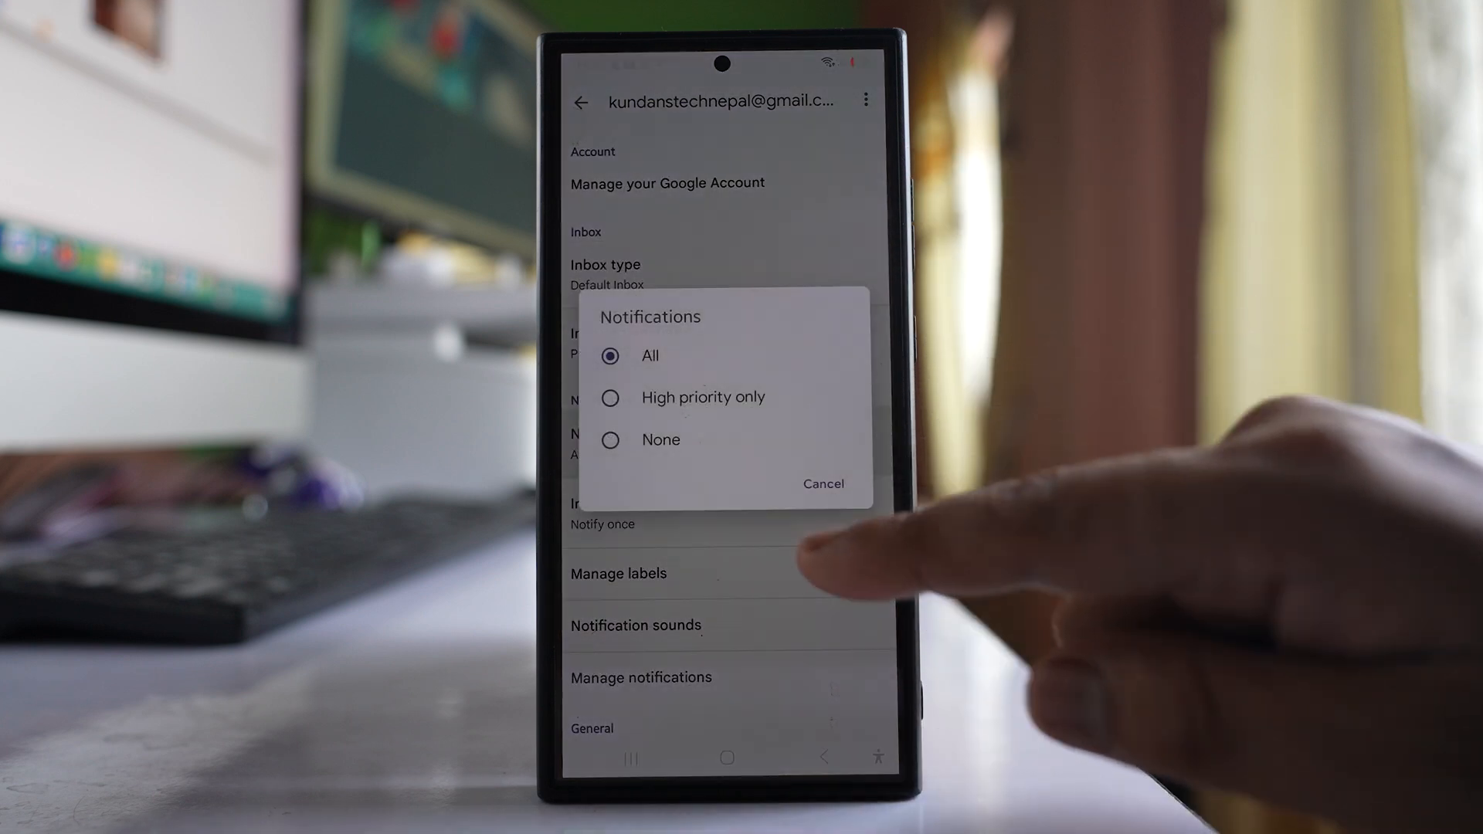
left_click(822, 483)
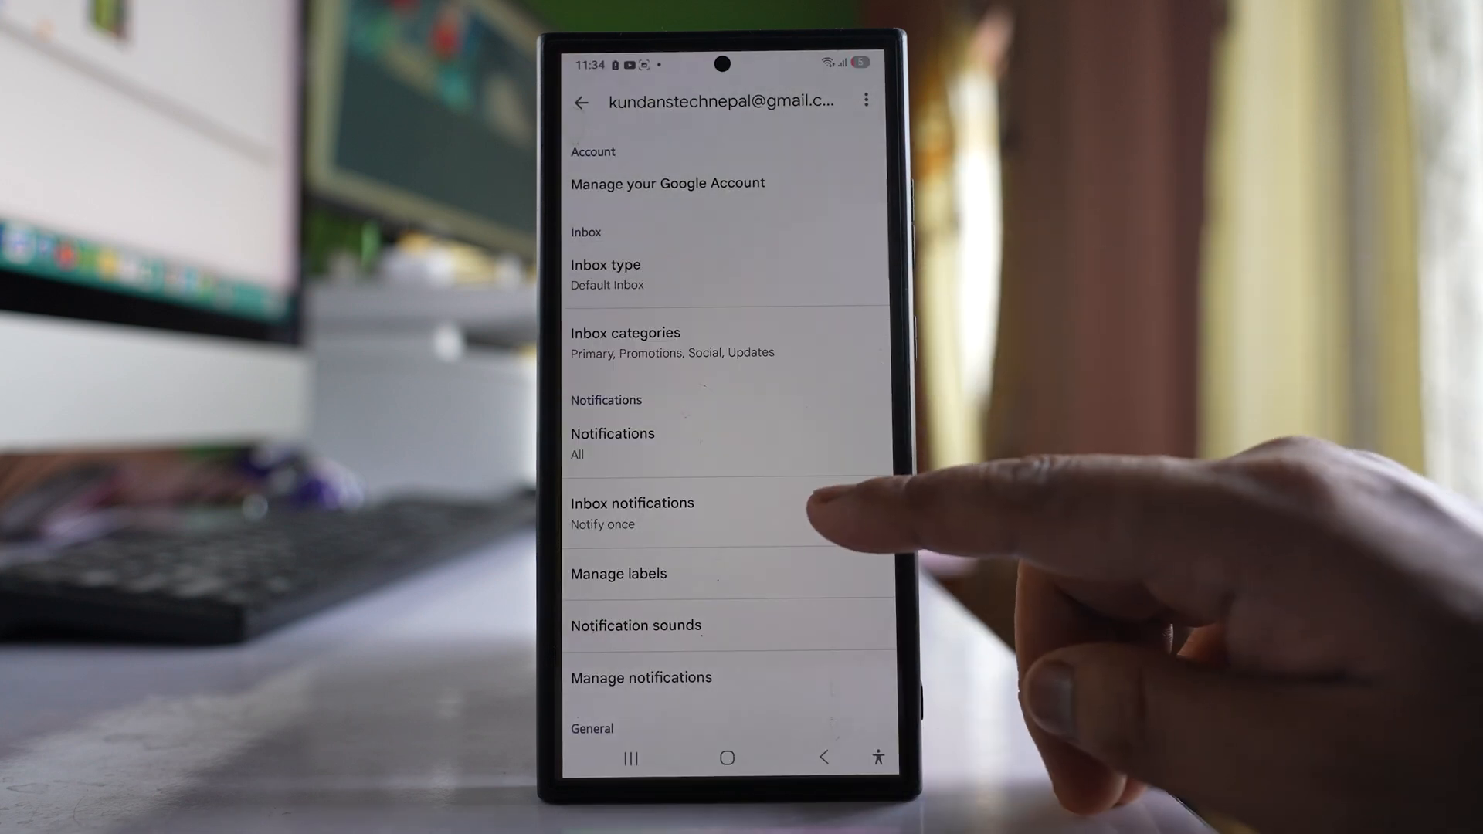
left_click(632, 502)
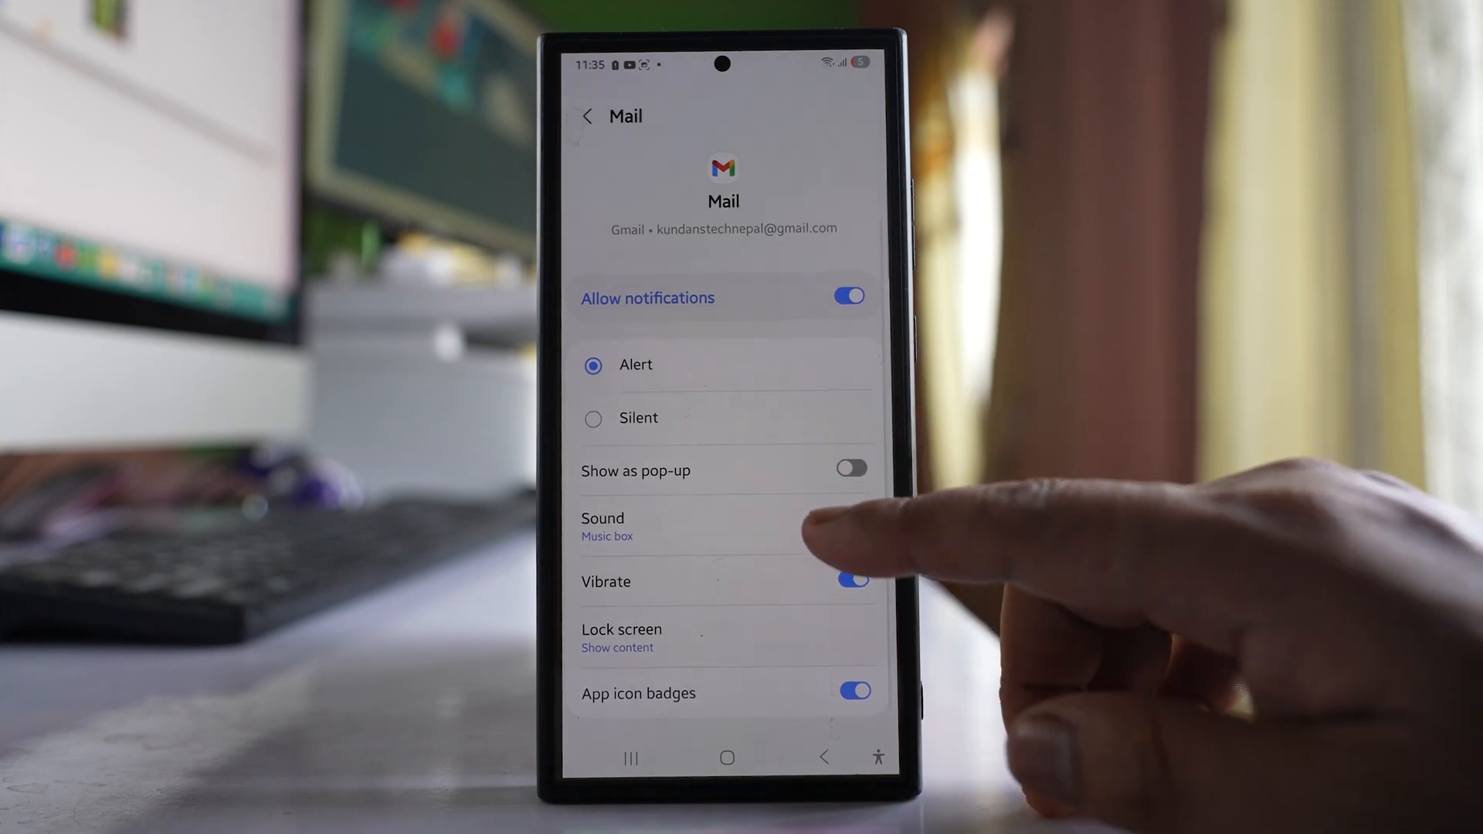
Confirm vibration and app icon badges stay on for Mail notifications
left_click(850, 580)
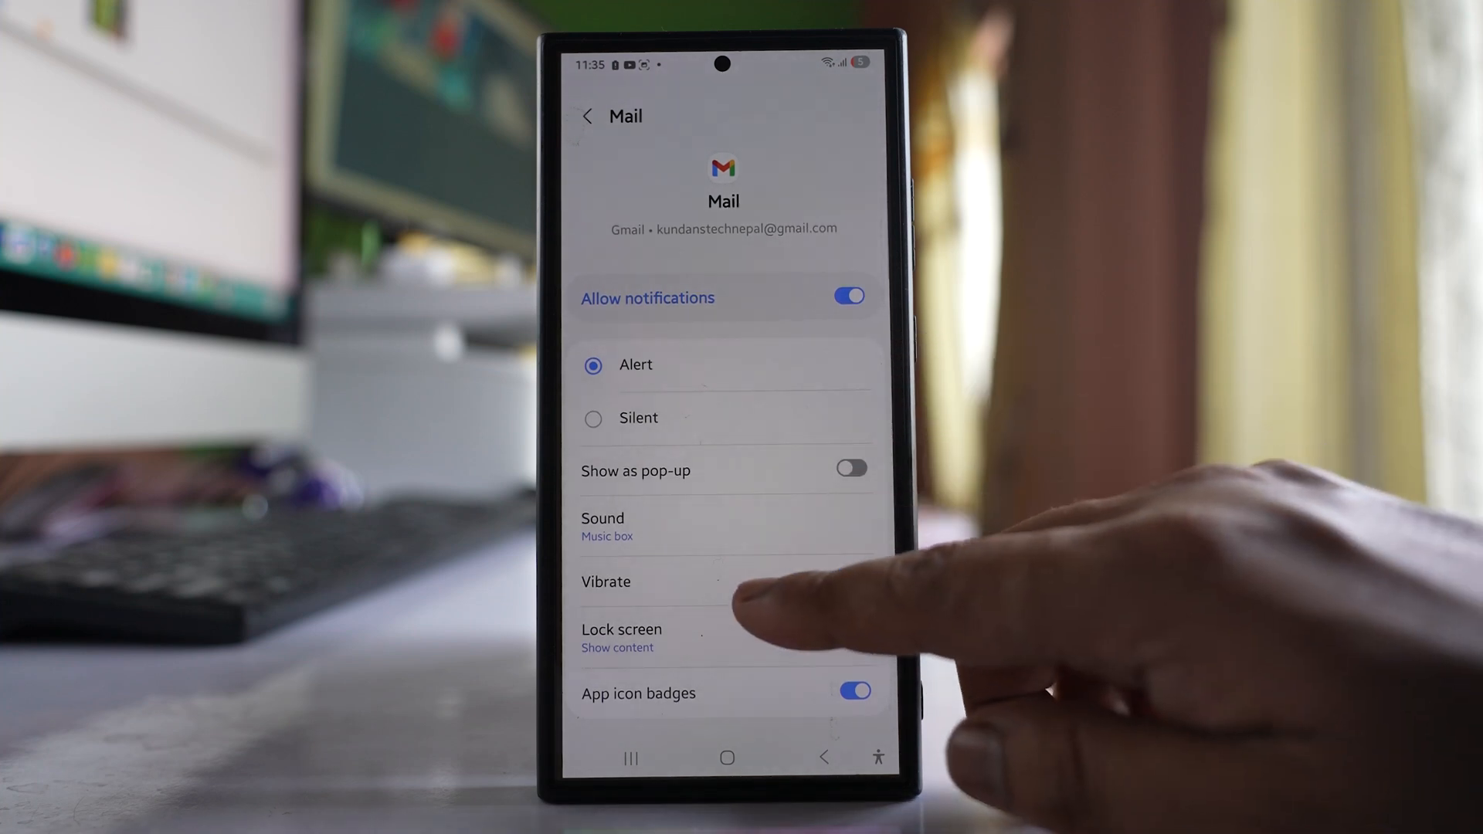
left_click(850, 580)
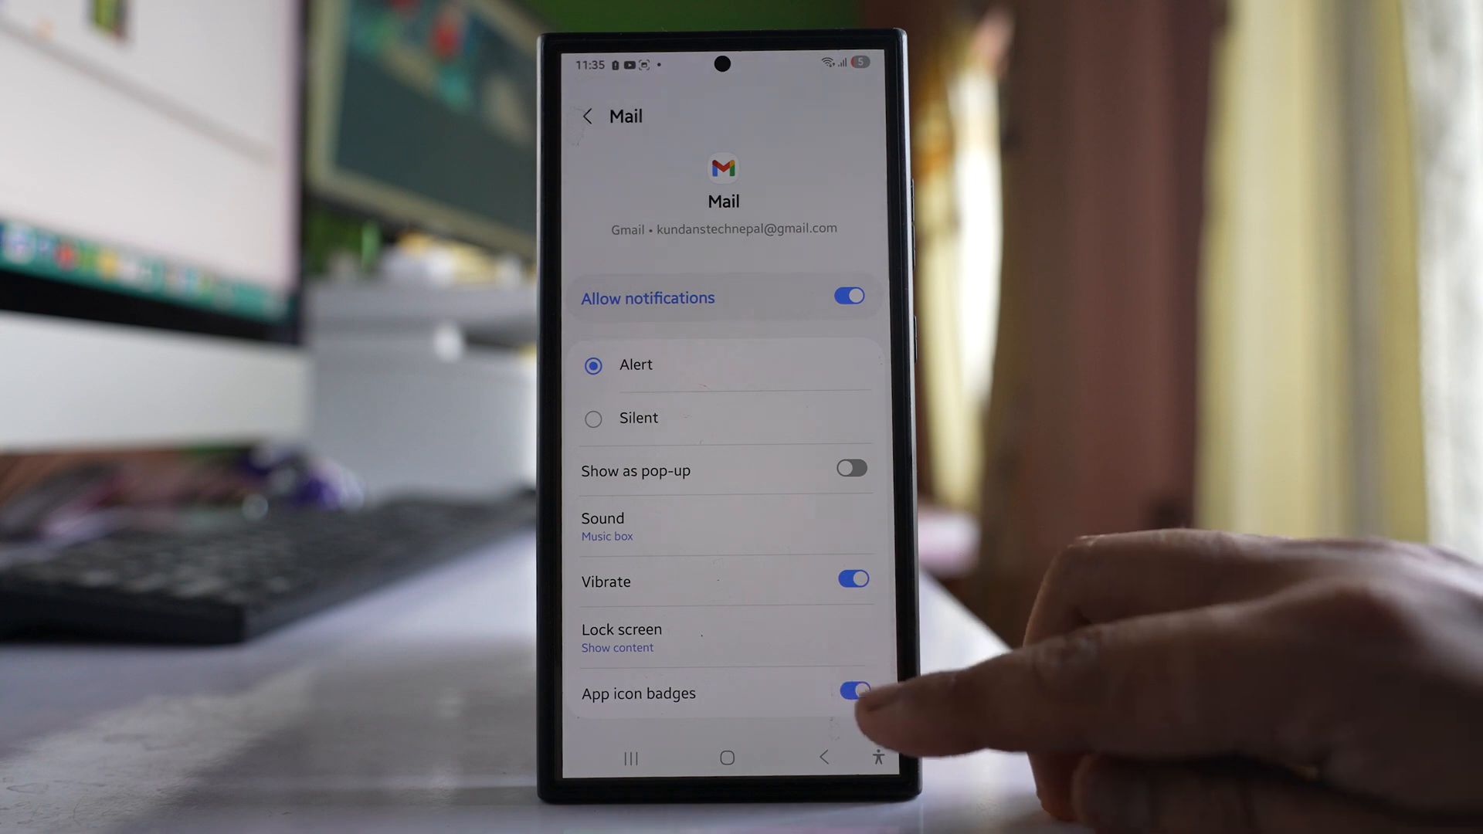
left_click(849, 692)
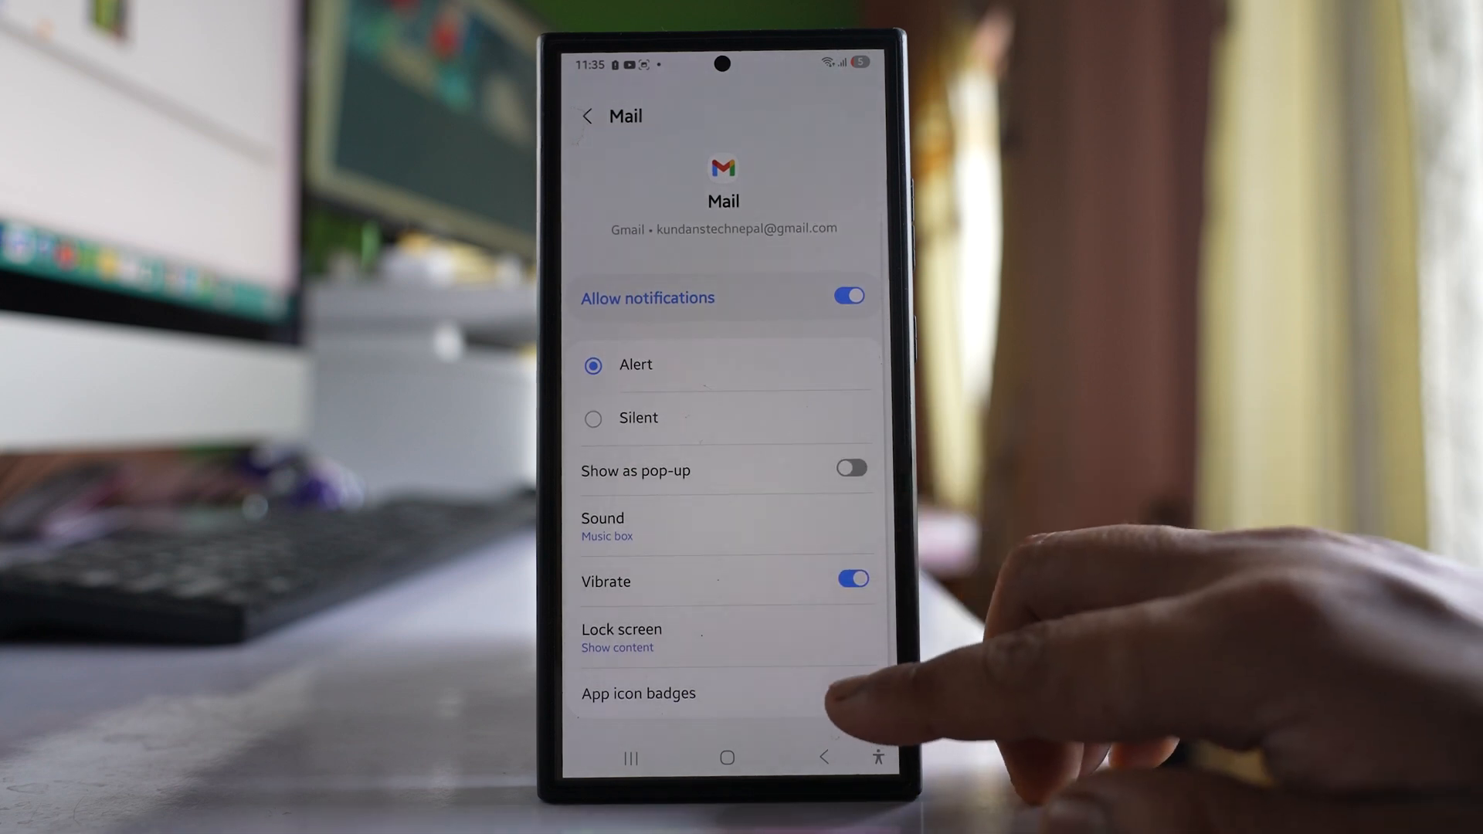
left_click(848, 691)
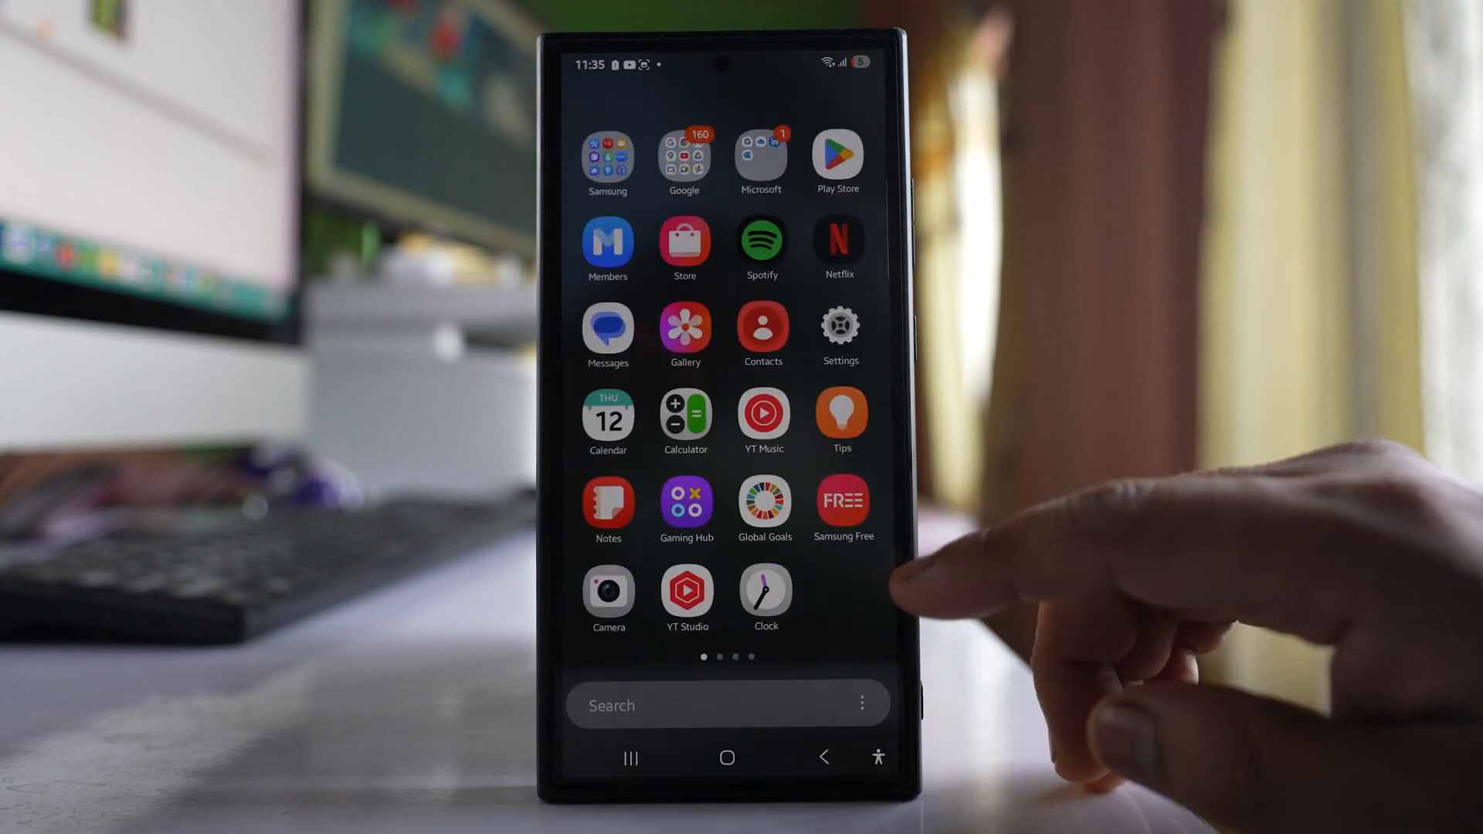
Go to Settings > Battery > Background usage limits, showing 16 deep sleeping apps
left_click(839, 327)
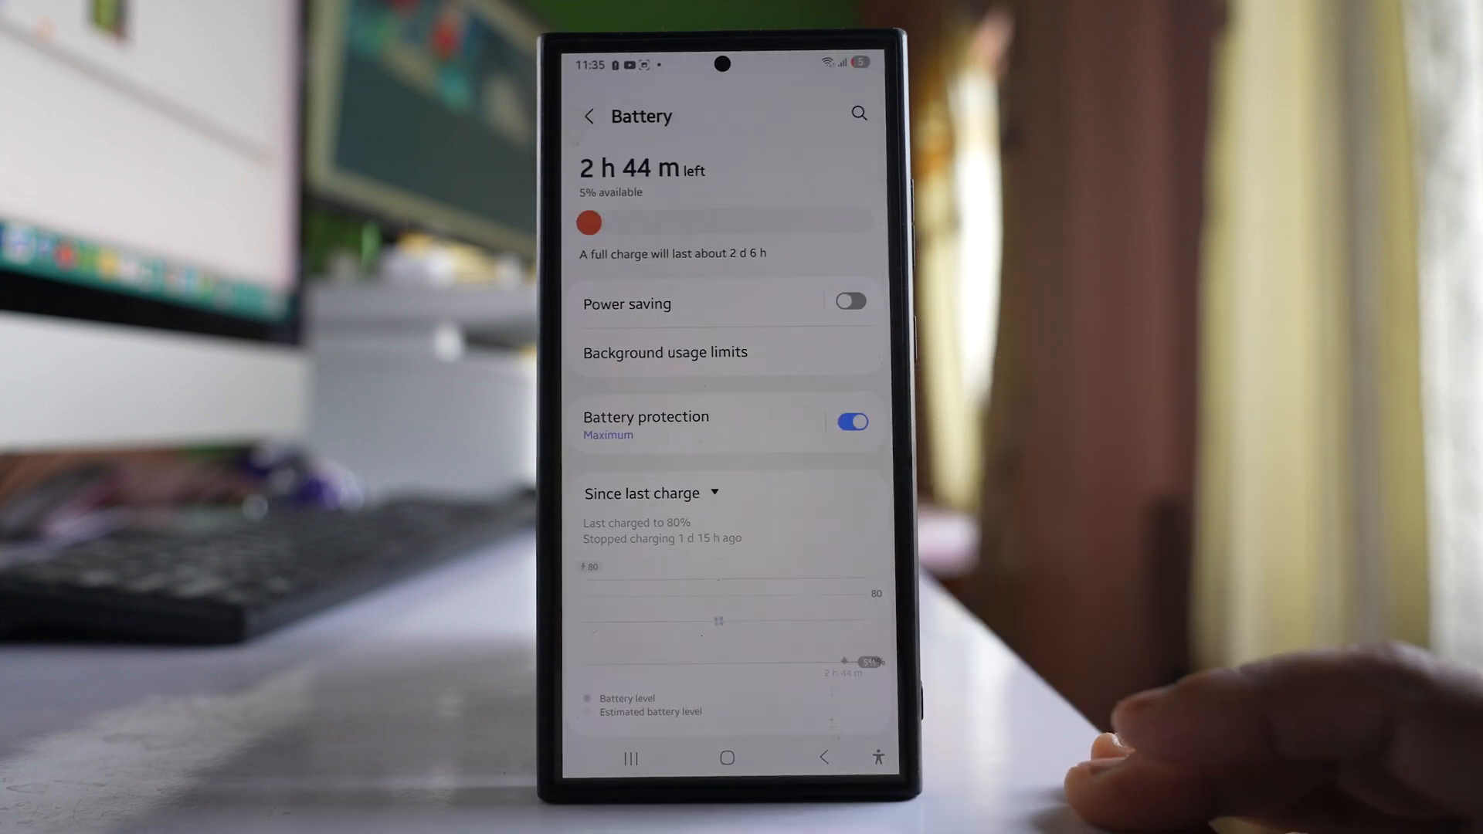
left_click(665, 352)
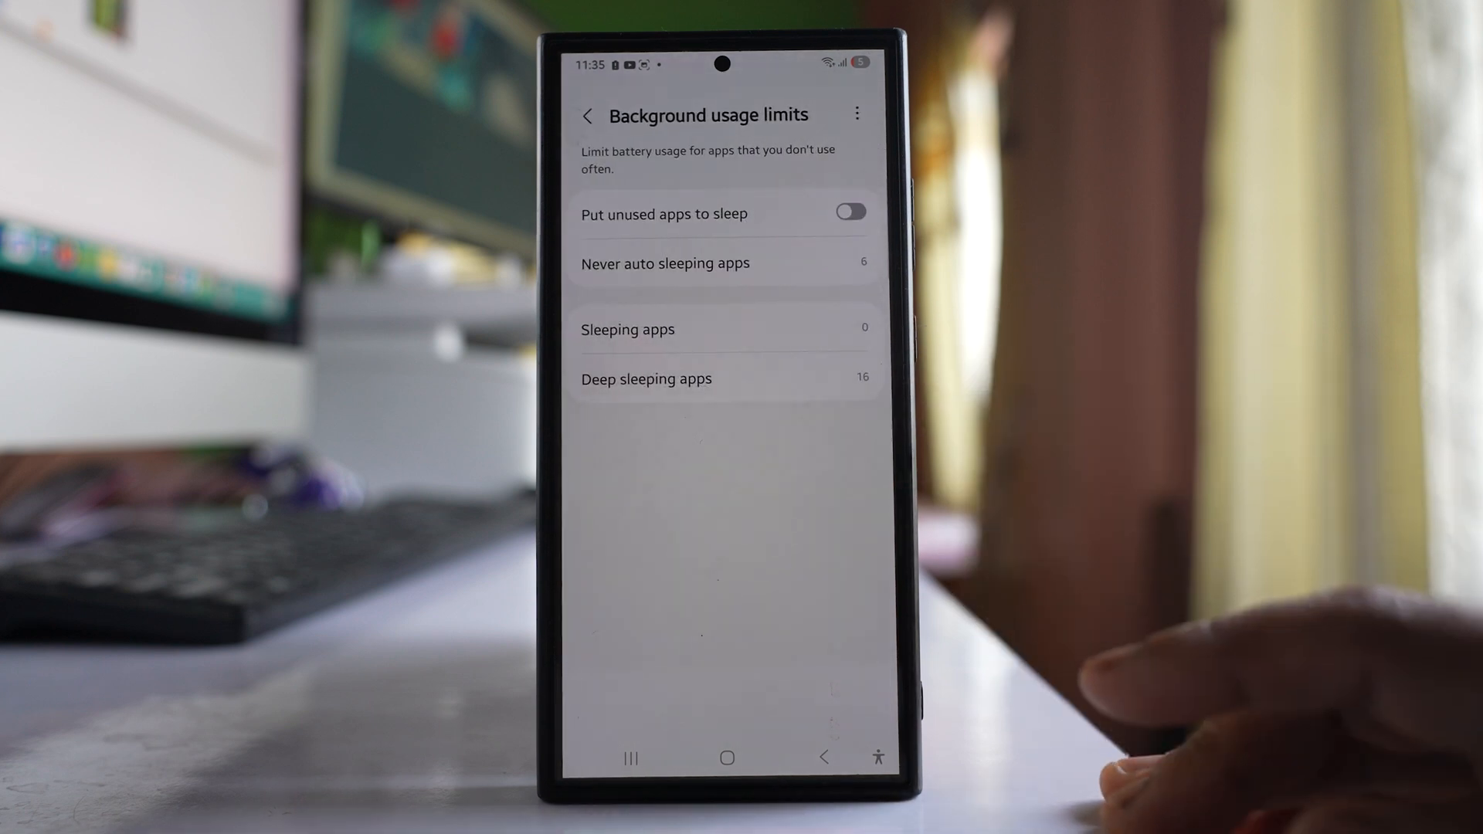
left_click(627, 329)
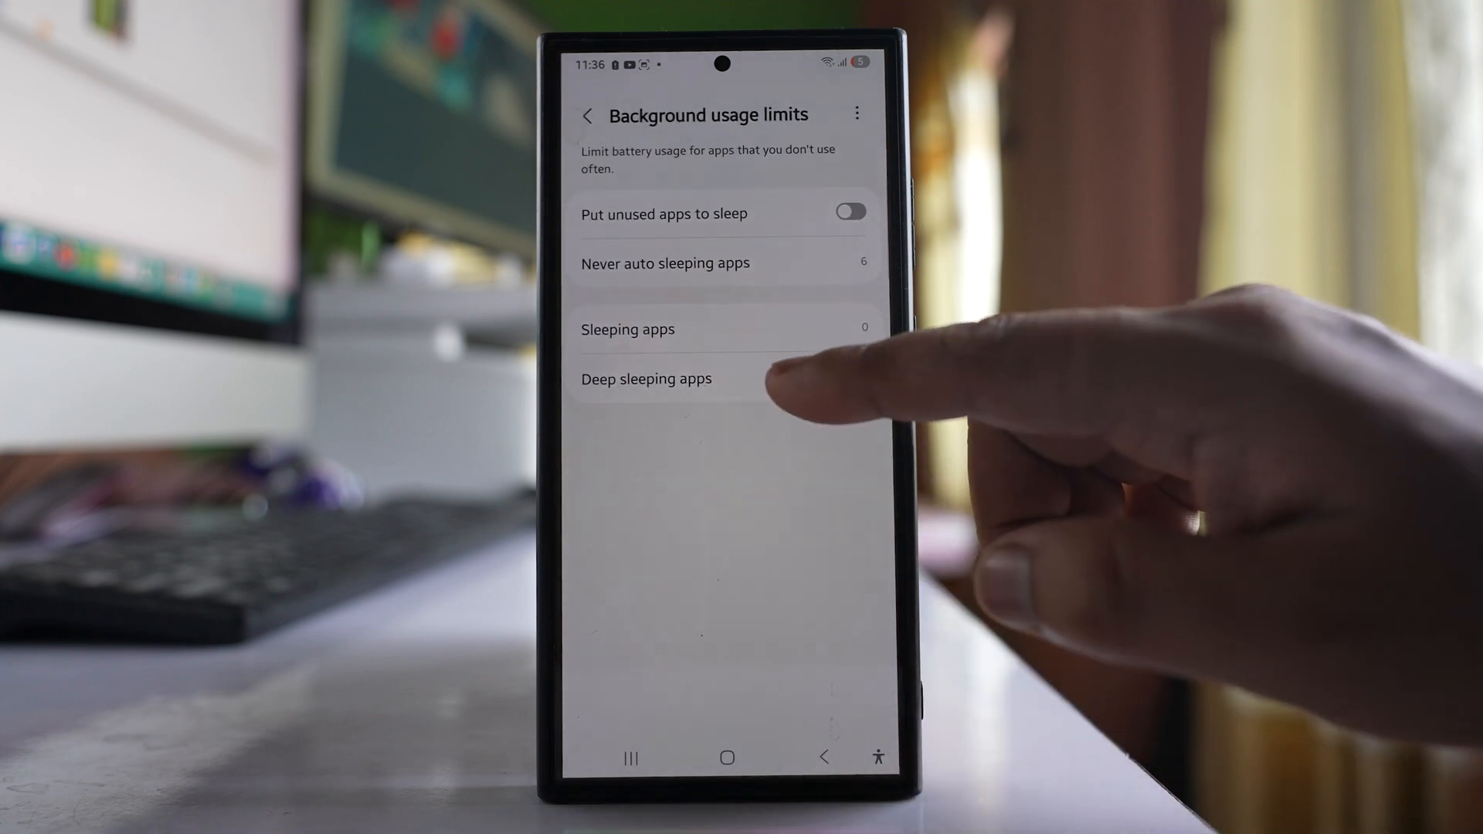
Open the deep sleeping apps list and select Giant Stopwatch for removal
left_click(646, 378)
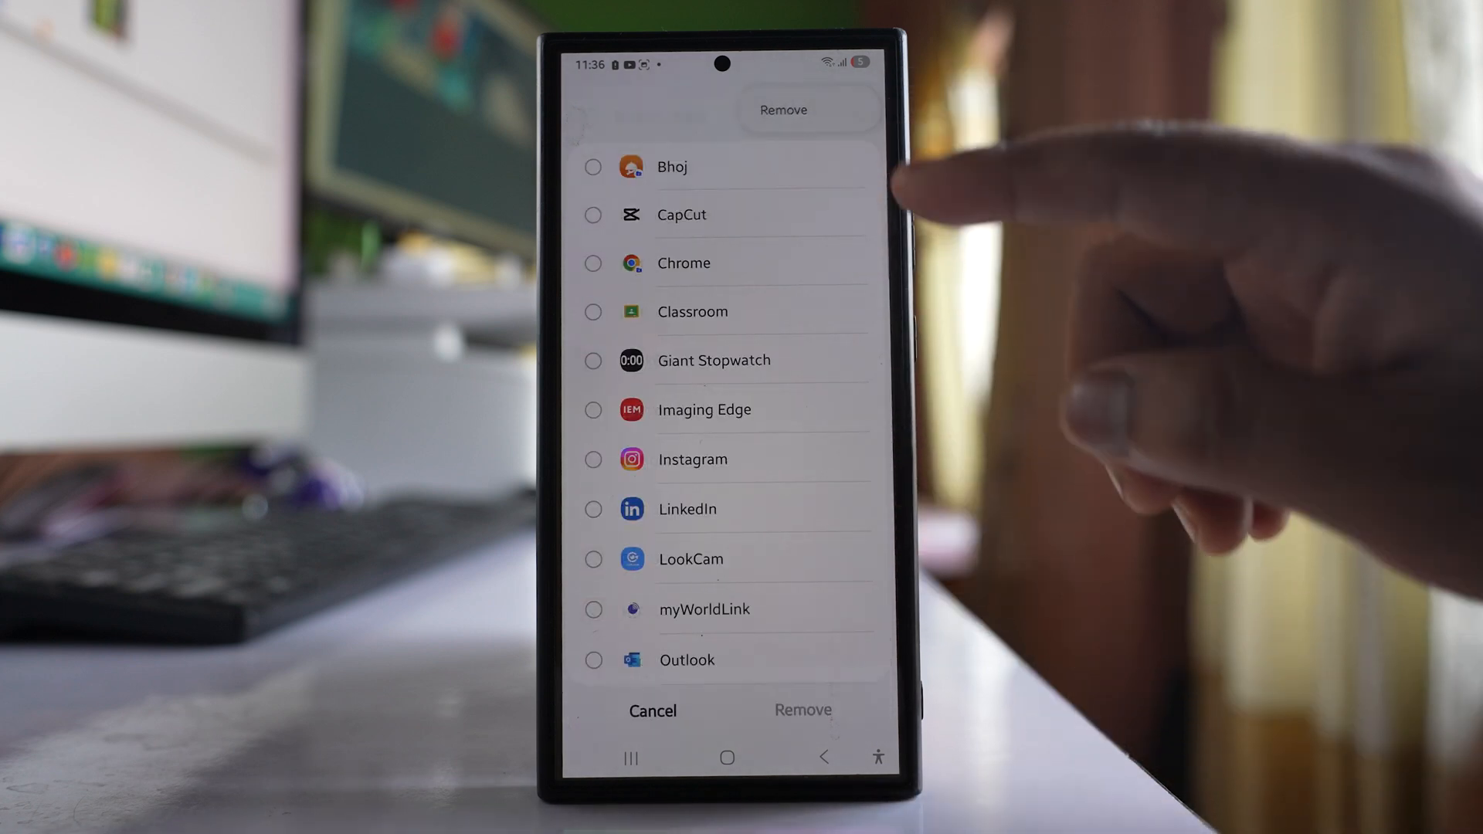
left_click(593, 360)
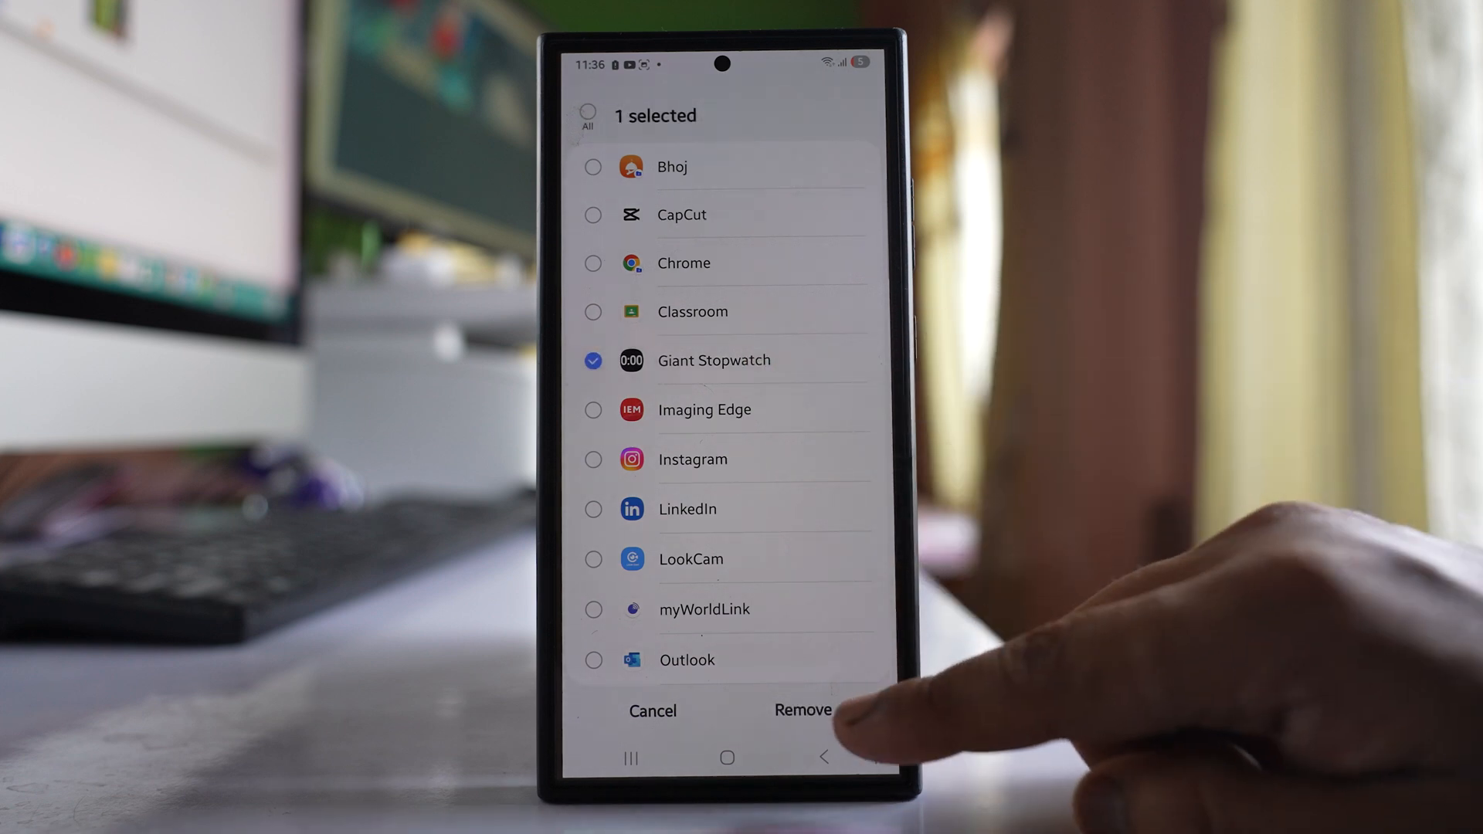